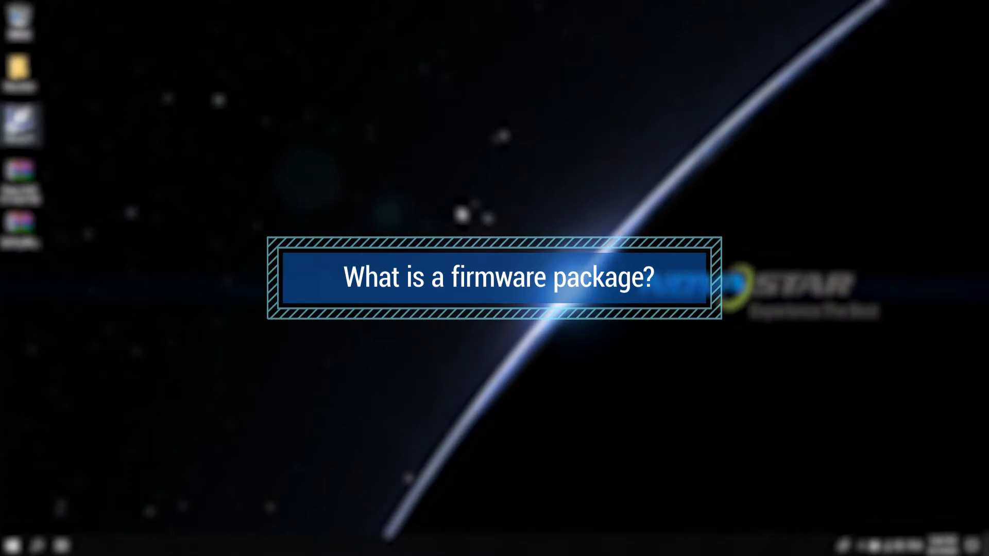
Step: Launch NovaLCT from the desktop shortcut so the main window reports one control system
click(495, 283)
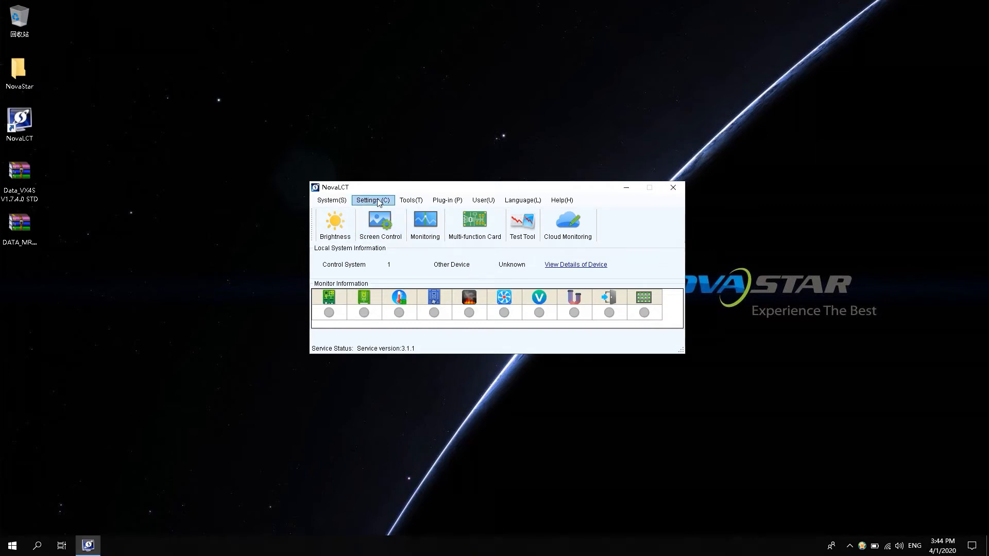
Step: Read hardware information: sending card V1.7.3.0, receiving card MCU and FPGA V4.4.0.0
click(372, 200)
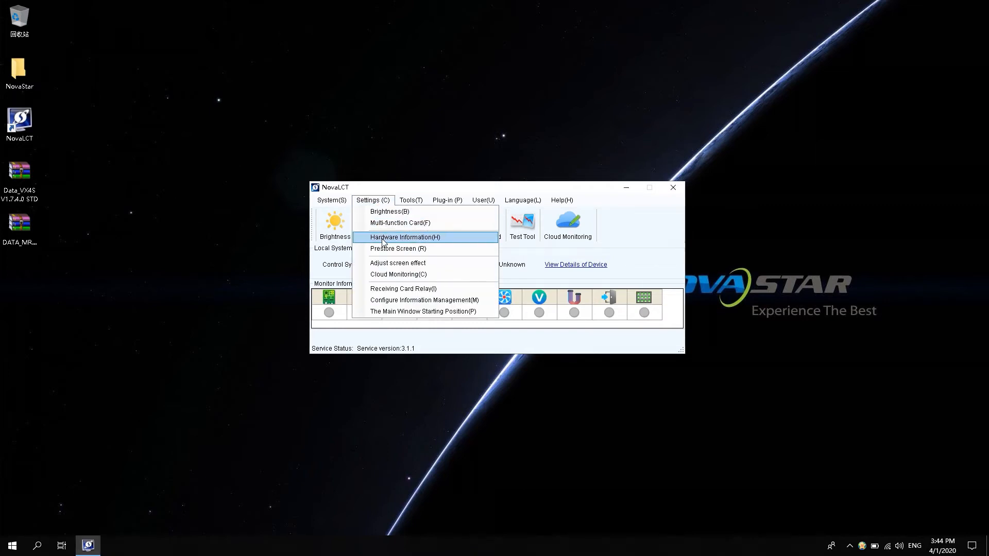
click(401, 237)
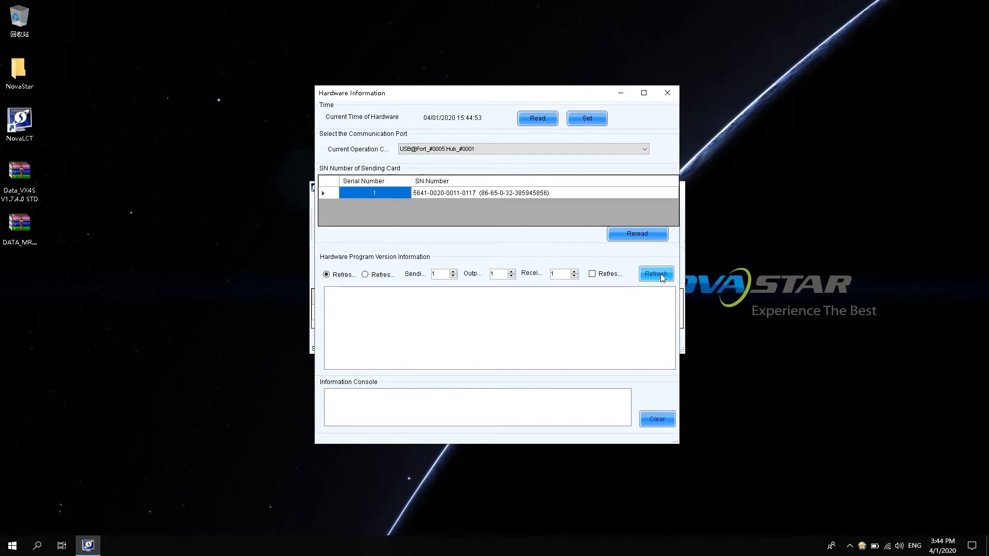
click(655, 274)
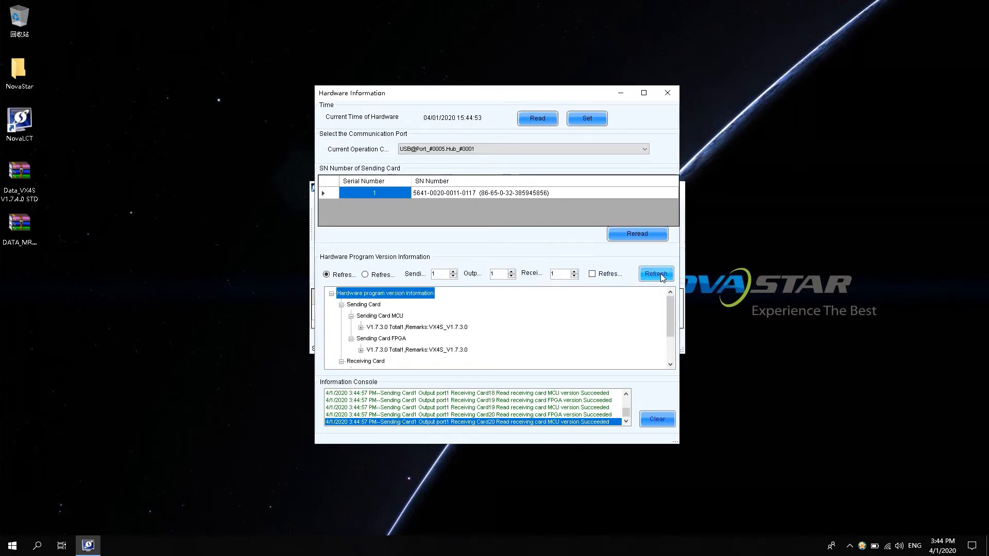
mouse_move(410, 302)
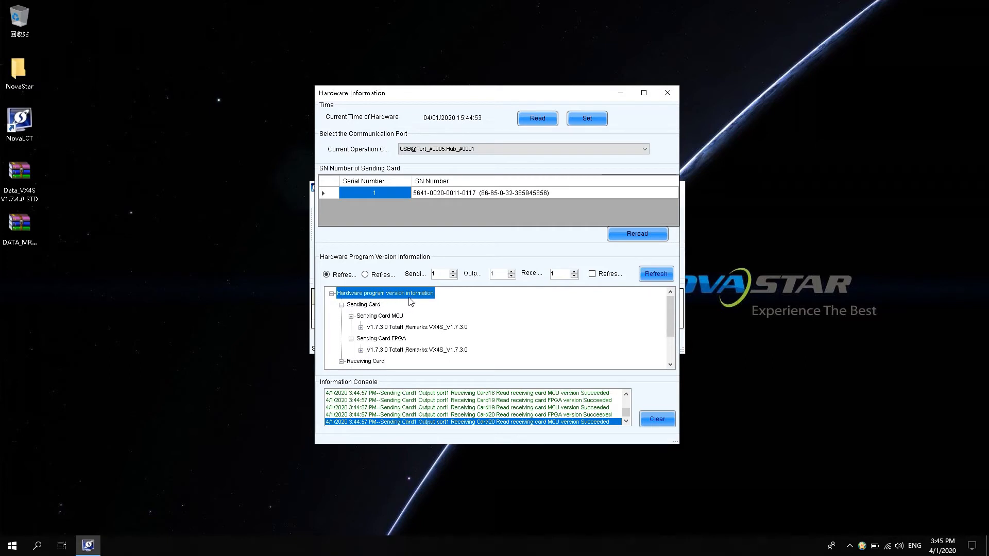
mouse_move(409, 333)
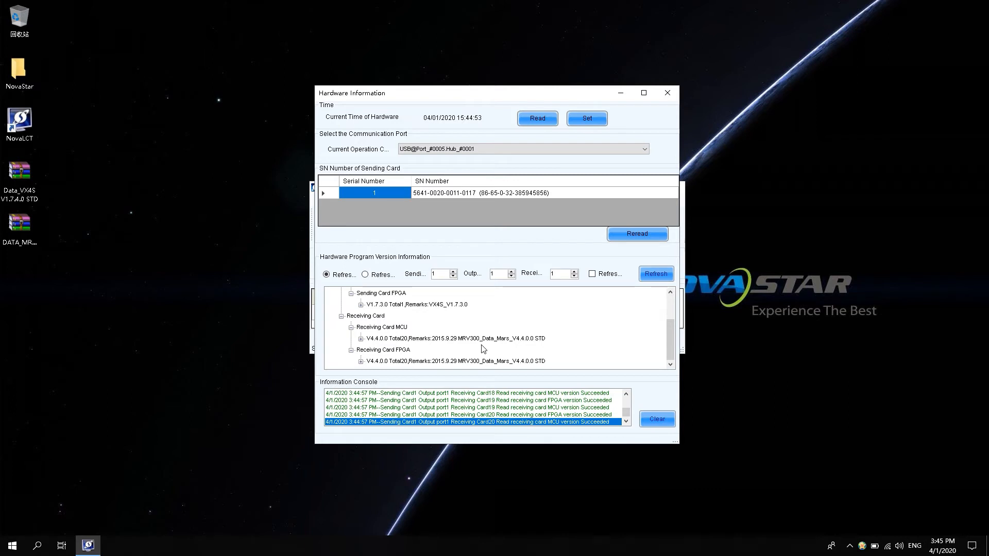
mouse_move(551, 347)
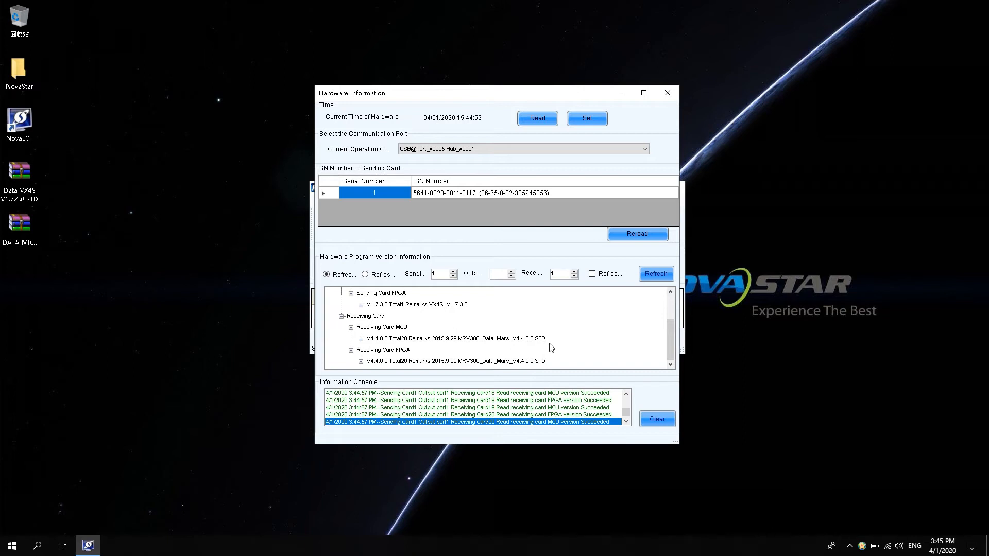
mouse_move(547, 347)
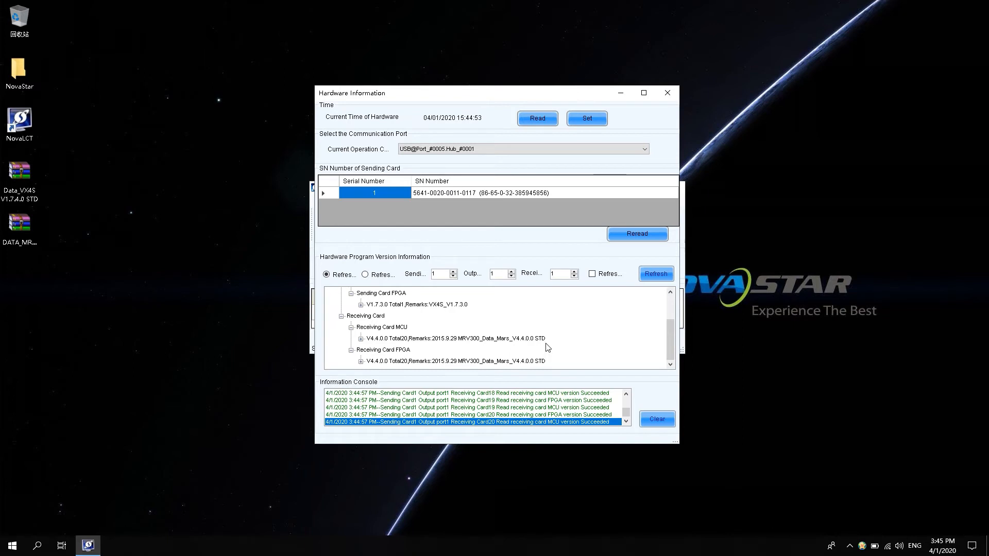
mouse_move(550, 339)
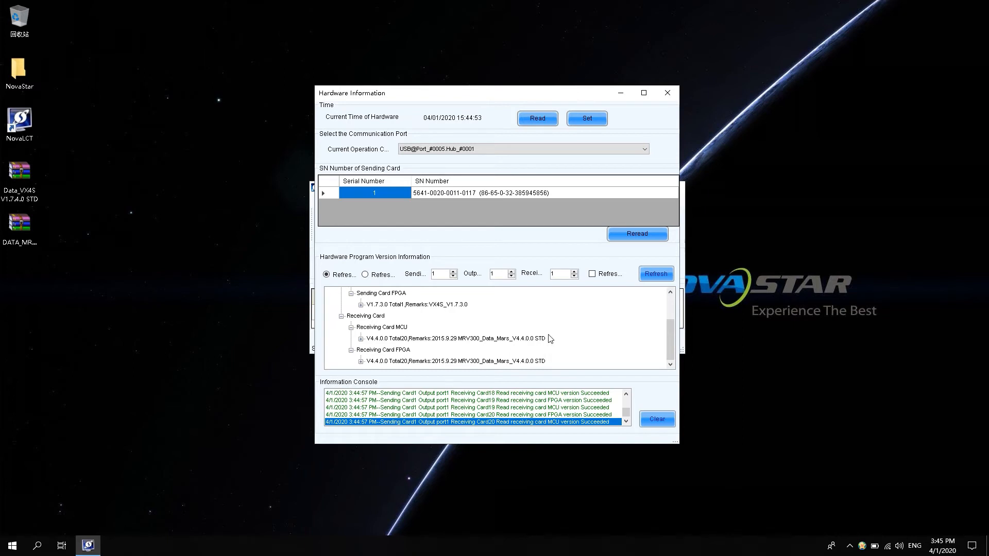
Step: Extract the VX4S V1.7.4.0 and MRV300 data archives into folders on the desktop
click(667, 93)
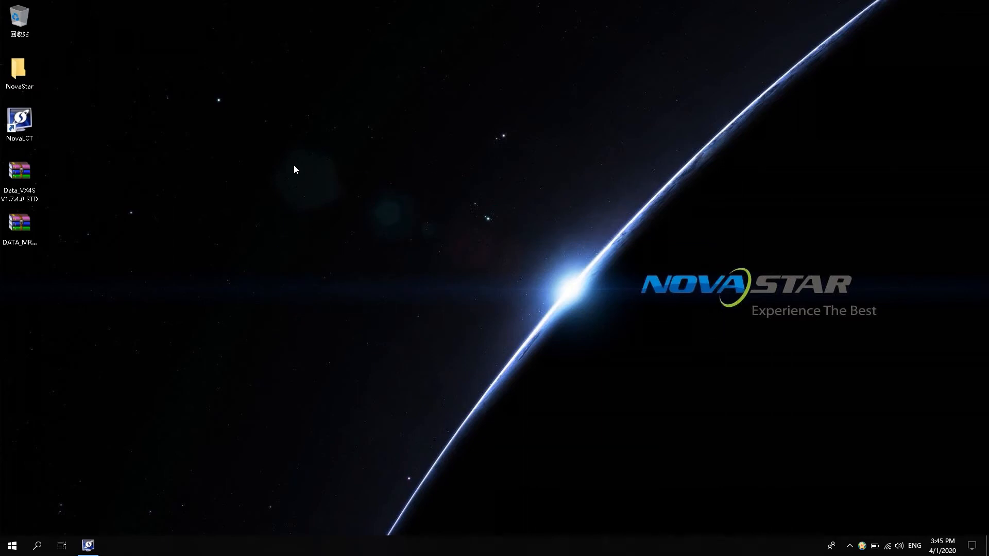
right_click(20, 173)
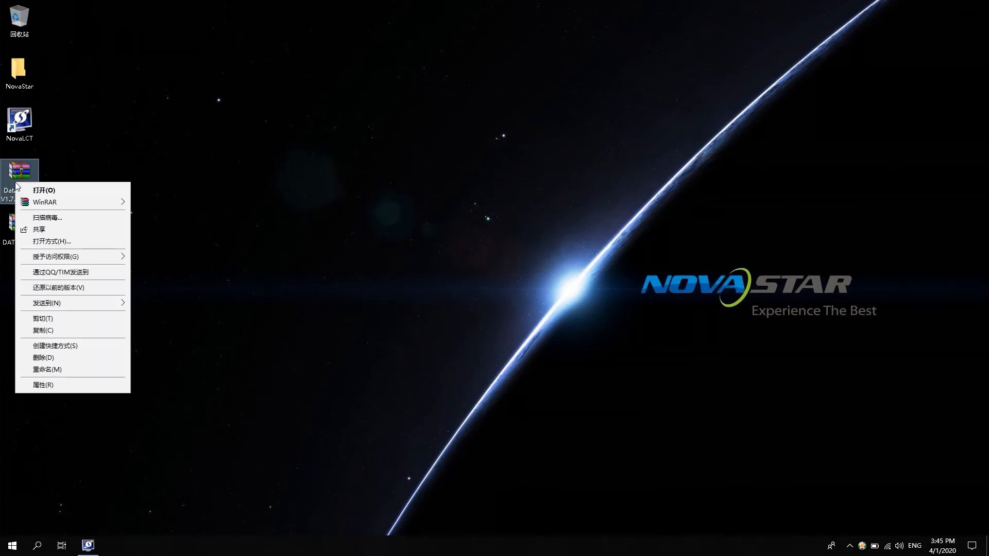
mouse_move(44, 202)
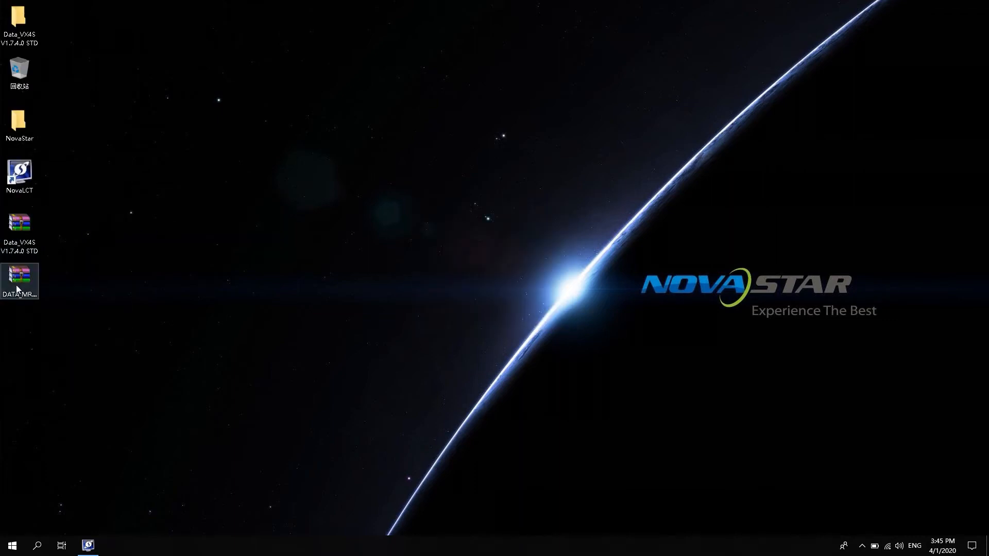
right_click(18, 277)
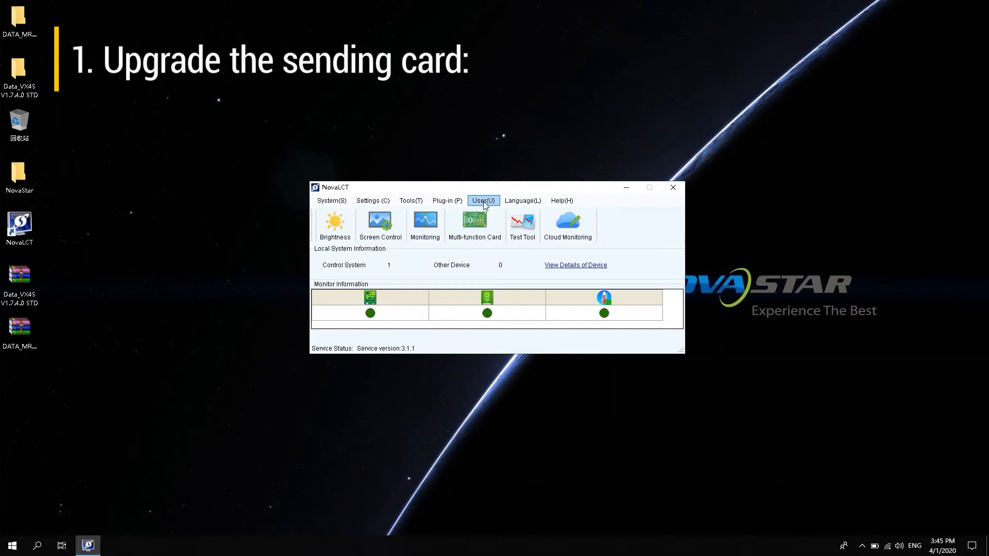
click(483, 200)
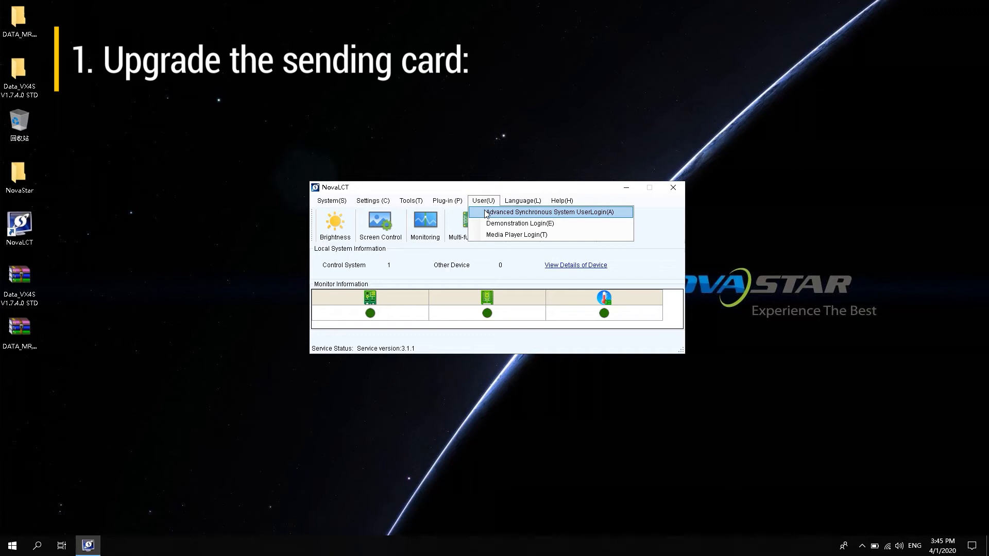
click(551, 211)
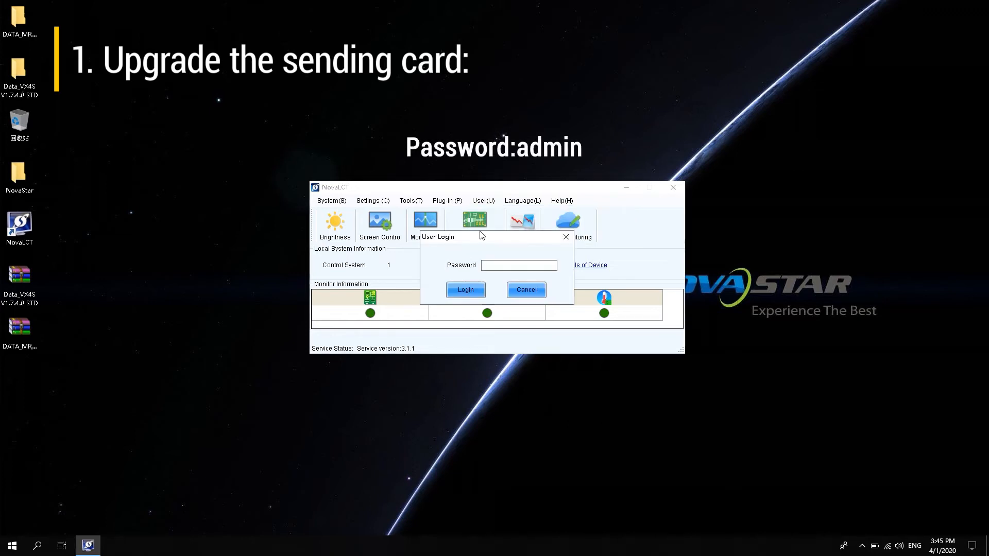
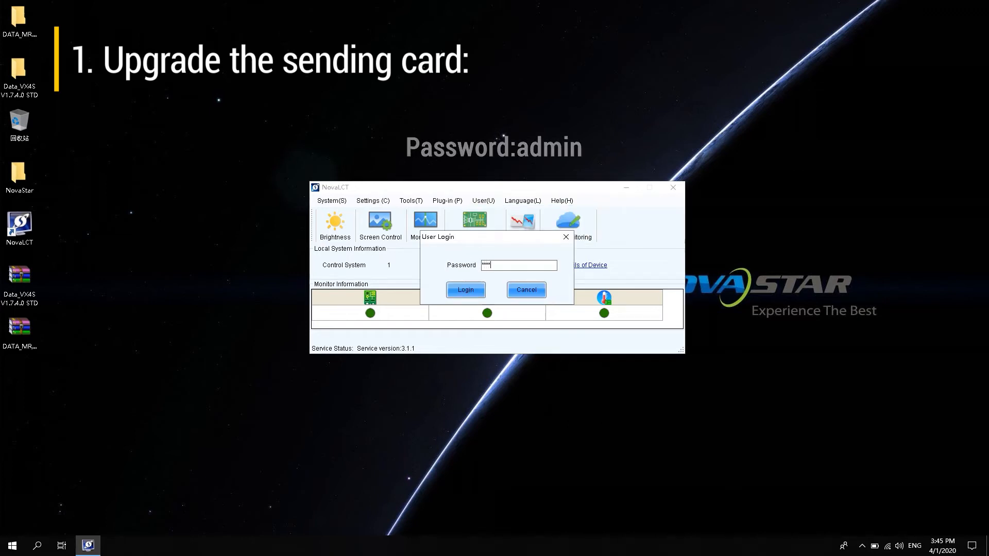
click(464, 290)
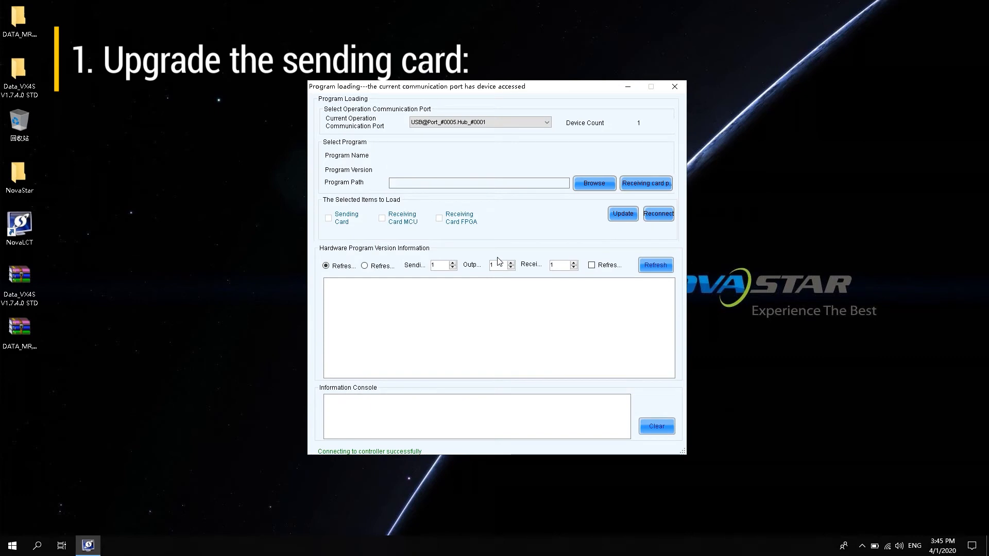
mouse_move(501, 260)
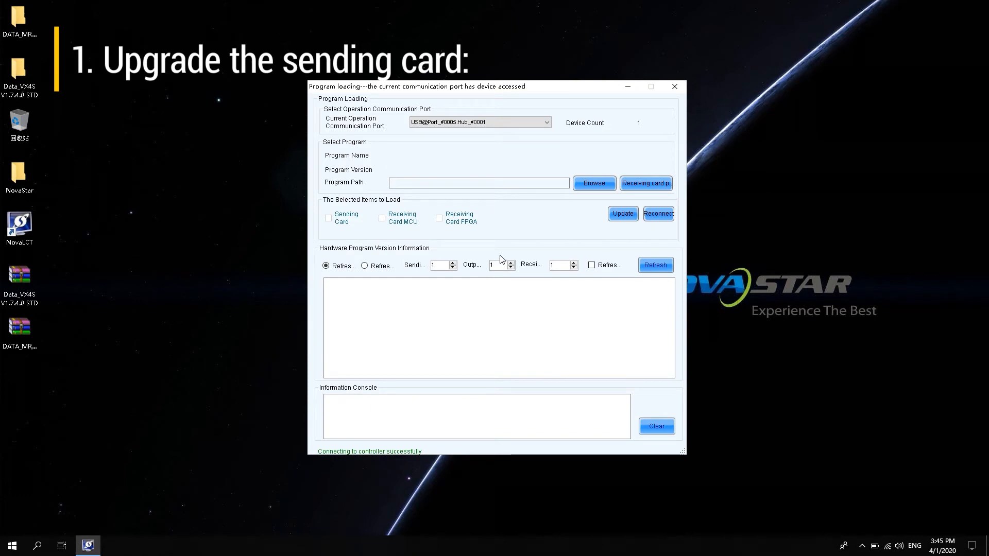
Step: Load the Data_VX4S V1.7.4.0 STD folder as program path and update the sending card
click(655, 265)
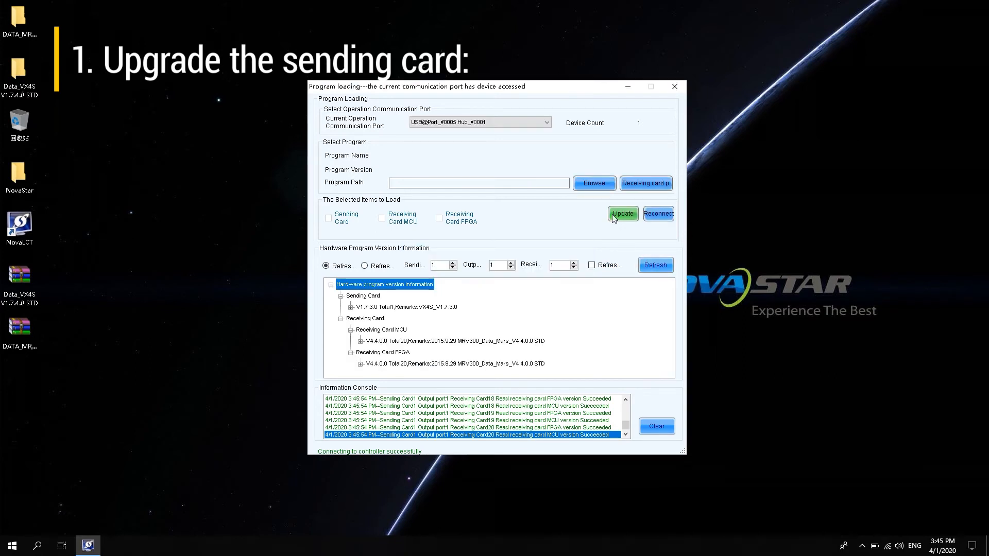
click(594, 184)
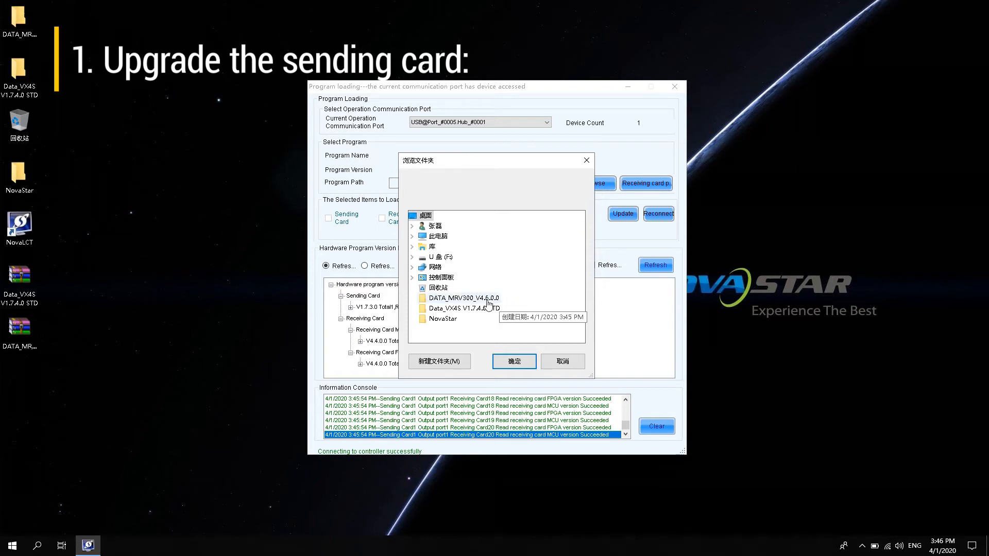
click(463, 308)
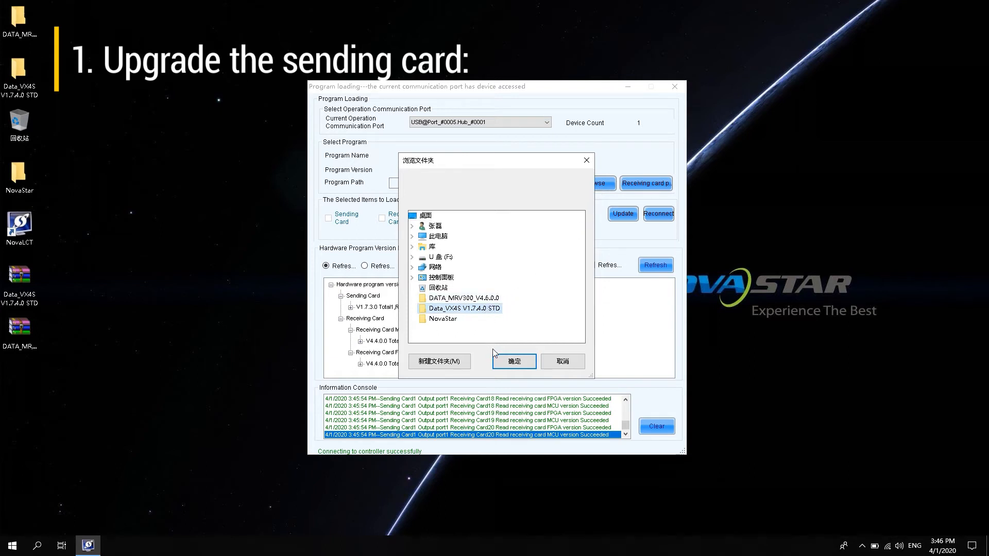
click(513, 361)
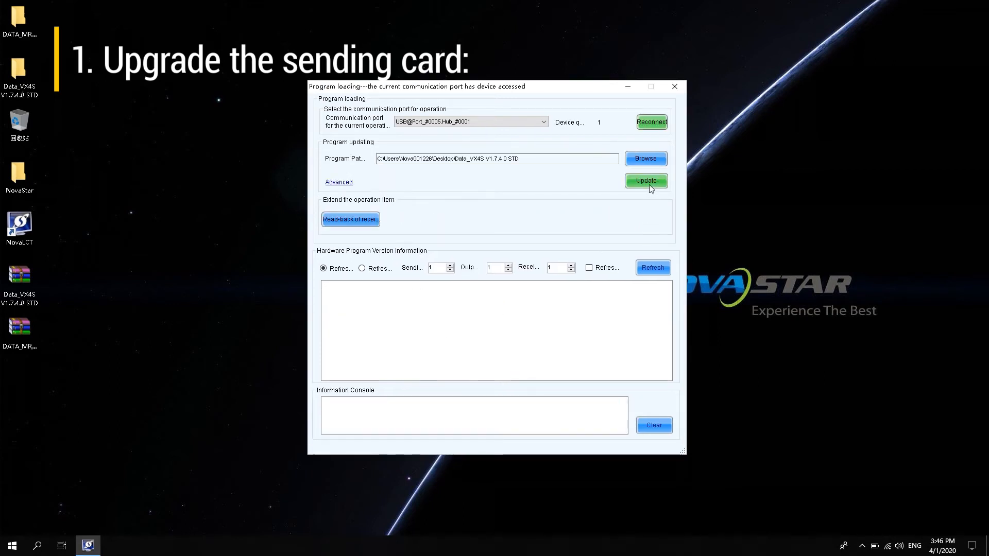
click(645, 181)
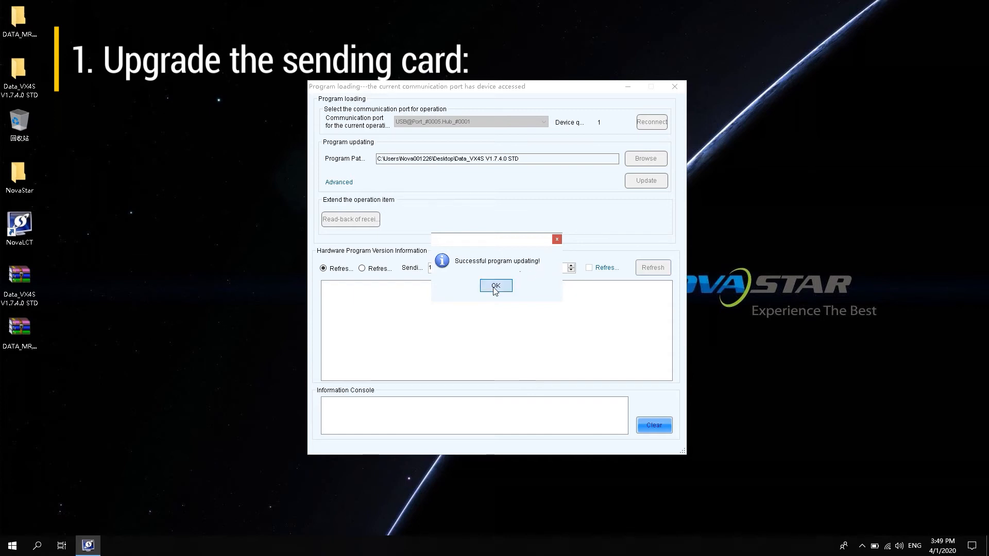
Step: Acknowledge the update and refresh versions: VX4S sending card now V1.7.4.0
click(495, 285)
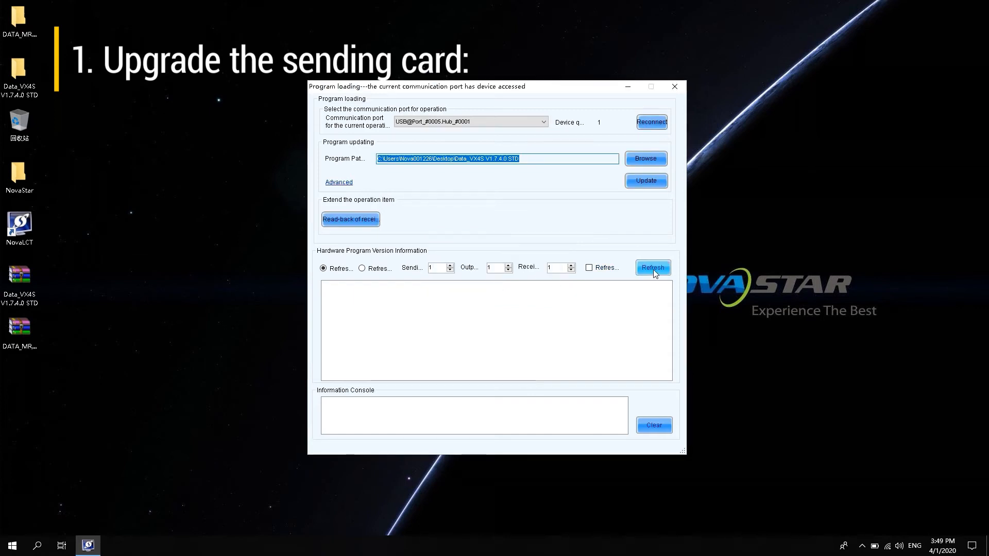
click(653, 268)
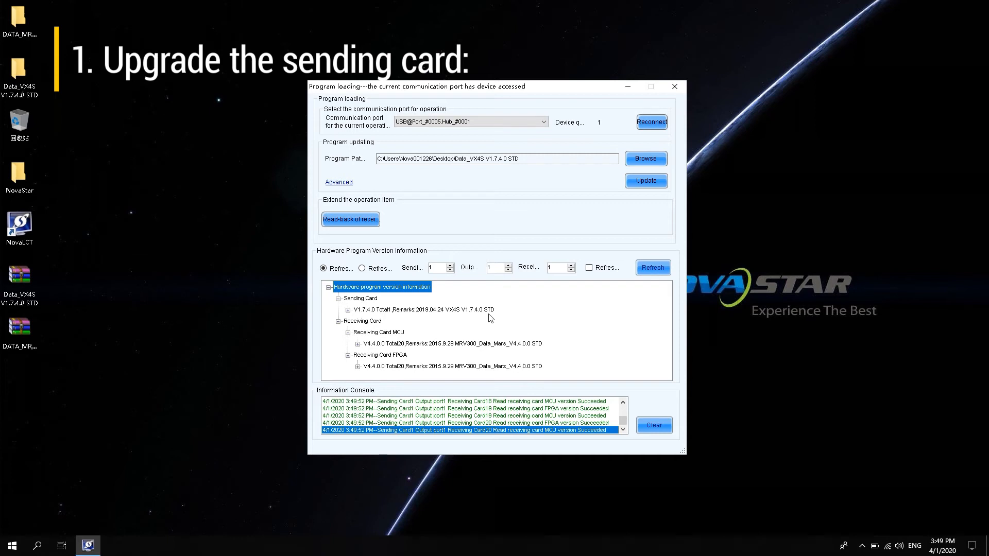
mouse_move(571, 319)
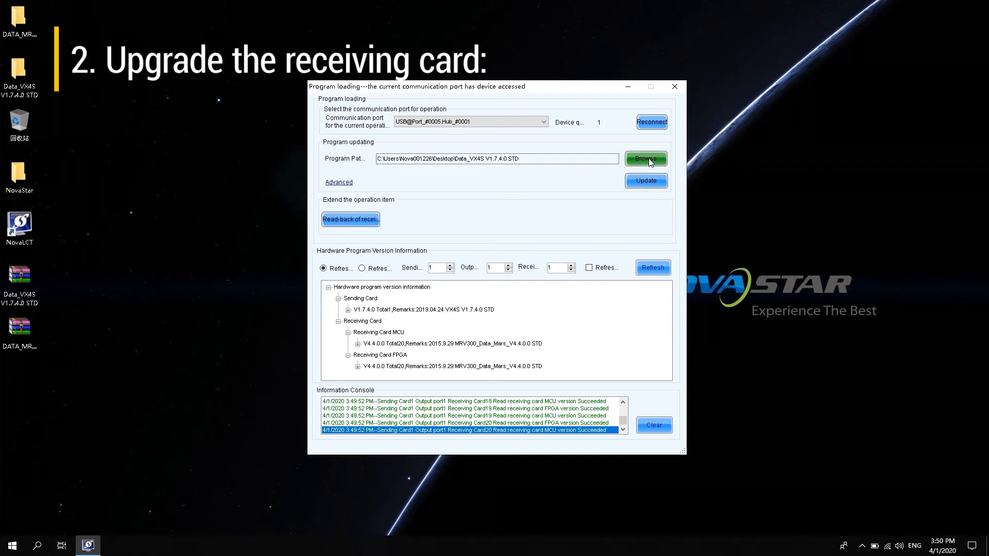
Step: Point the program path to DATA_MRV300_V4.6.0.0 and start the receiving-card update
click(645, 159)
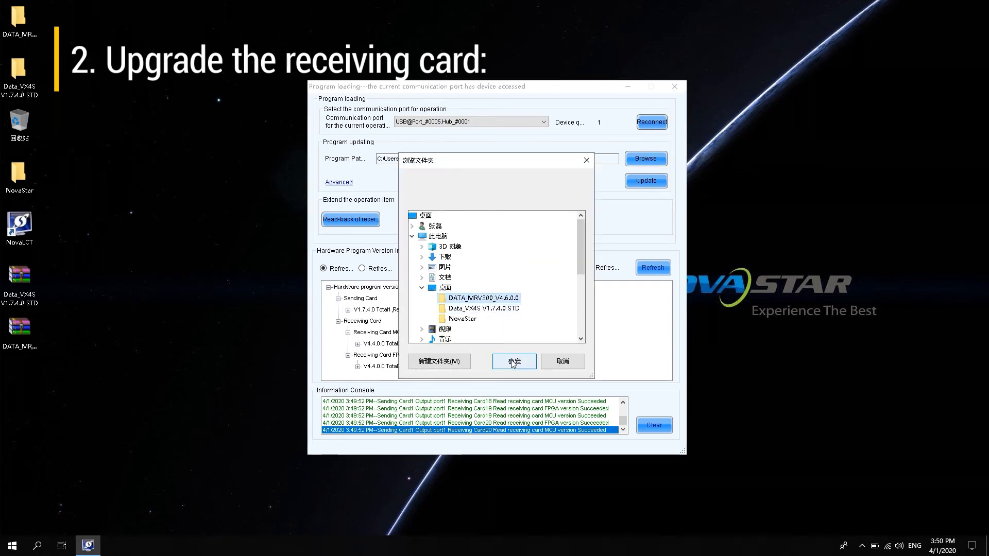
click(513, 361)
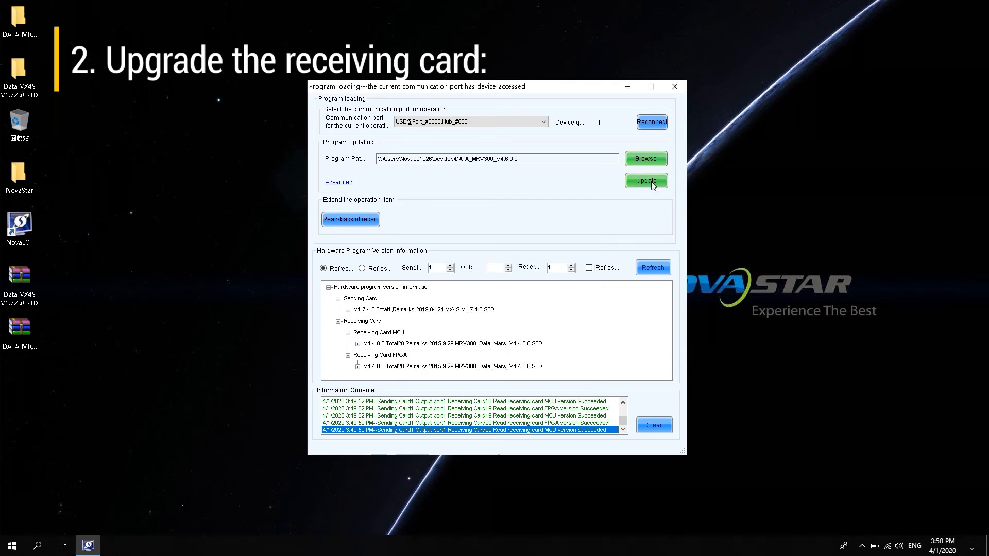
click(646, 181)
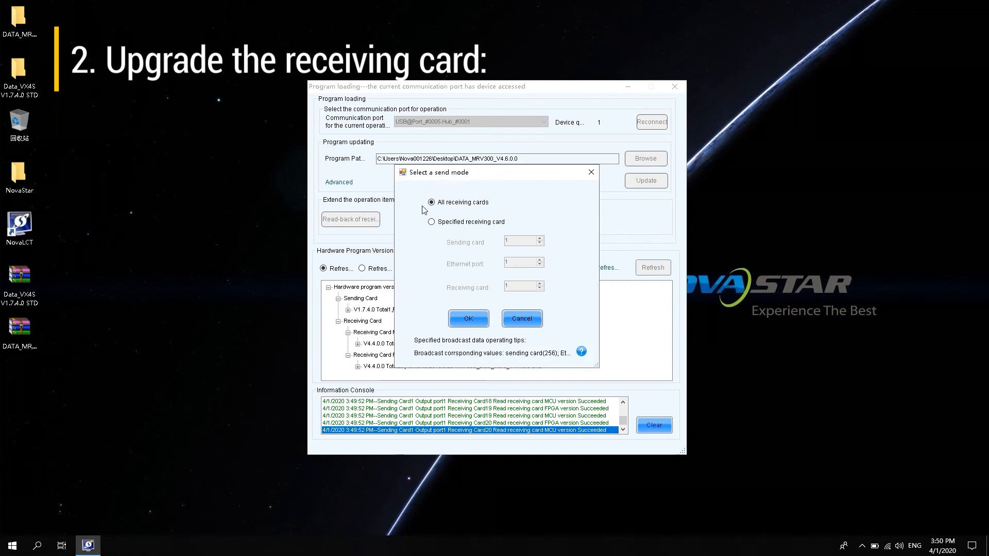
mouse_move(488, 218)
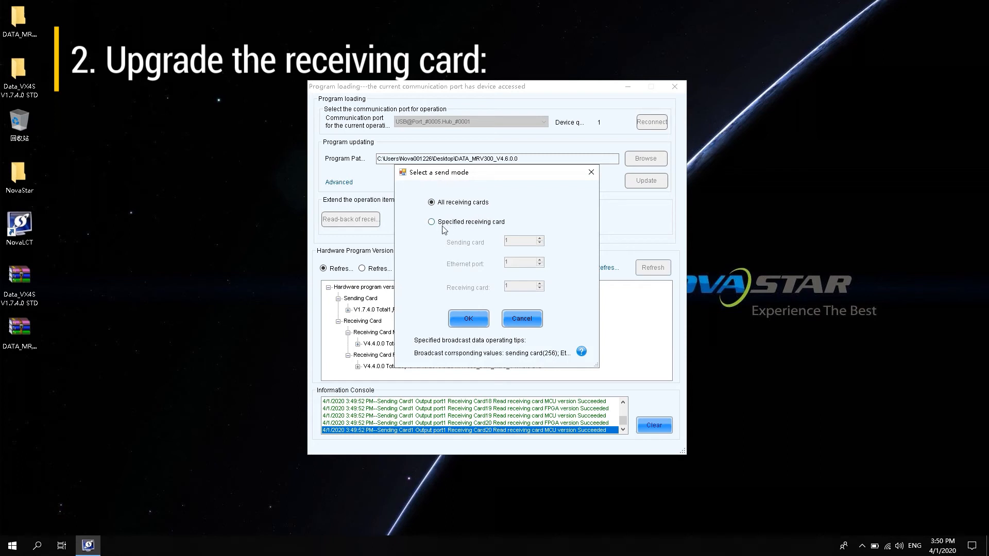
mouse_move(476, 229)
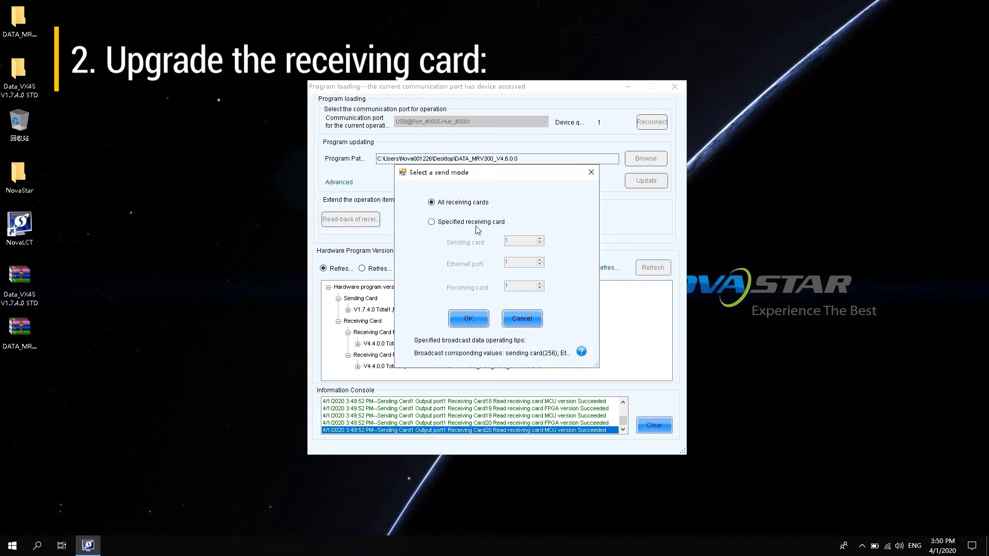
mouse_move(505, 229)
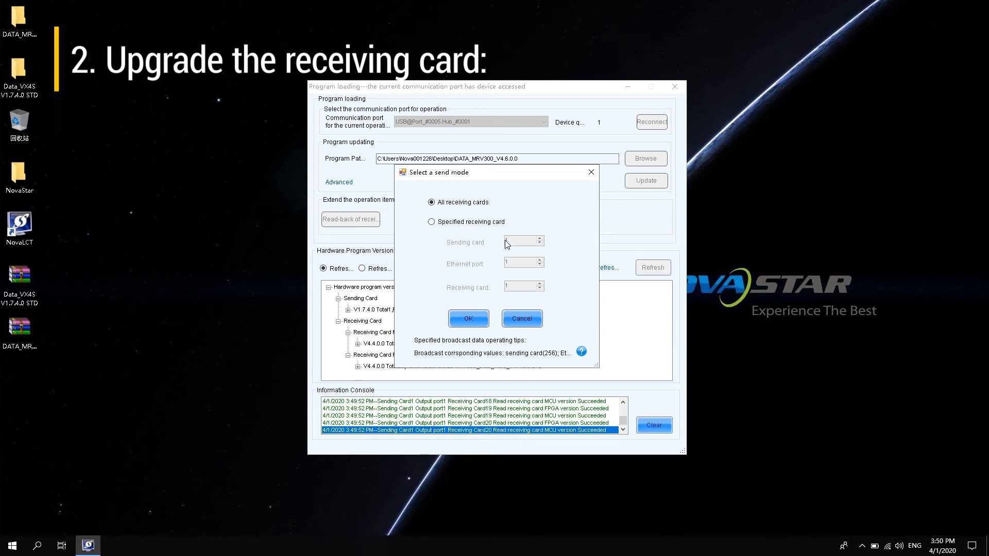
mouse_move(498, 292)
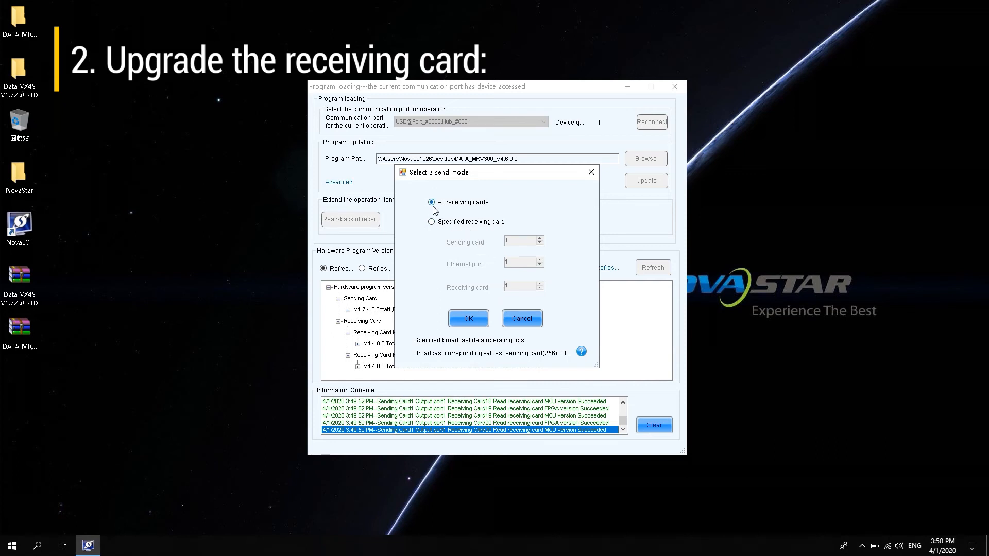
mouse_move(474, 212)
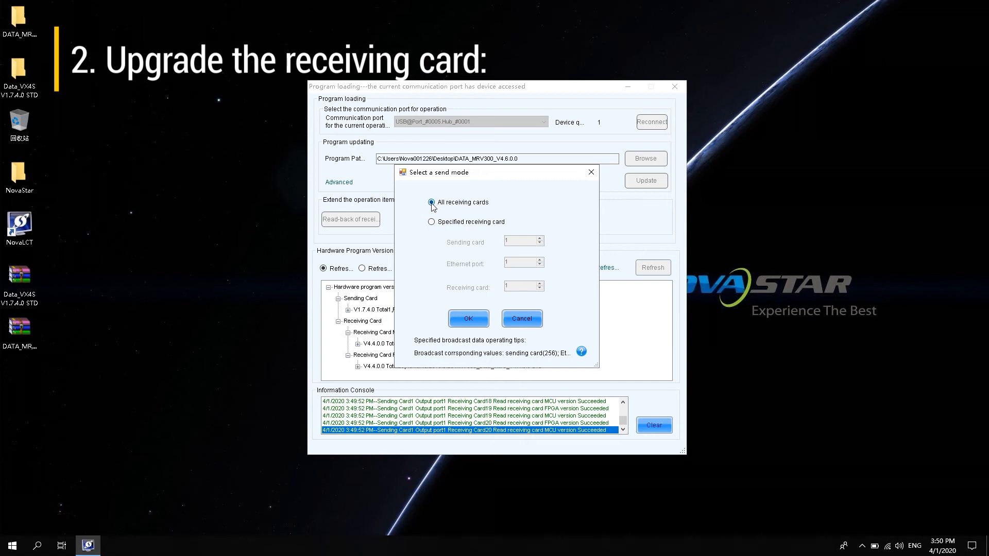
Step: Send the update to all receiving cards and verify MCU and FPGA at V4.6.0.0
click(468, 318)
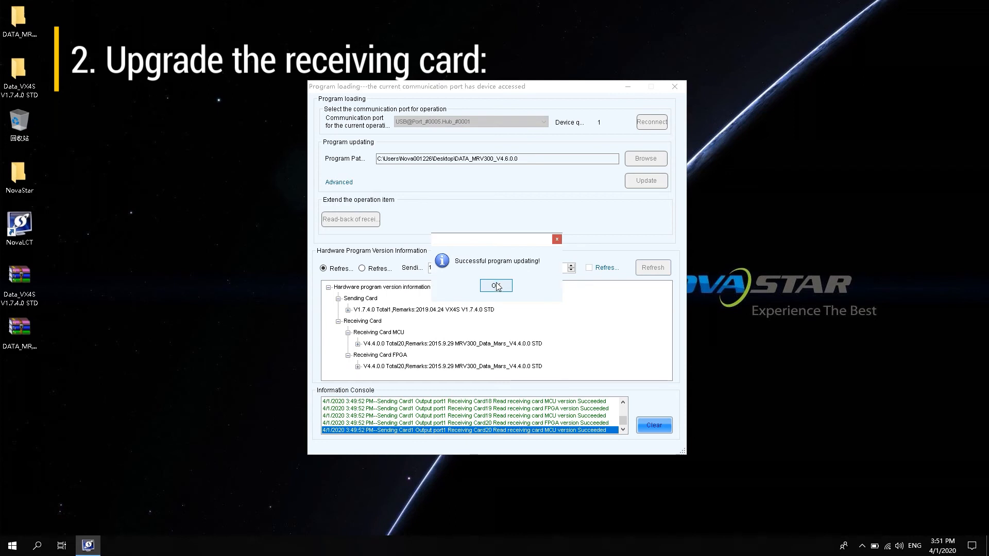
click(496, 286)
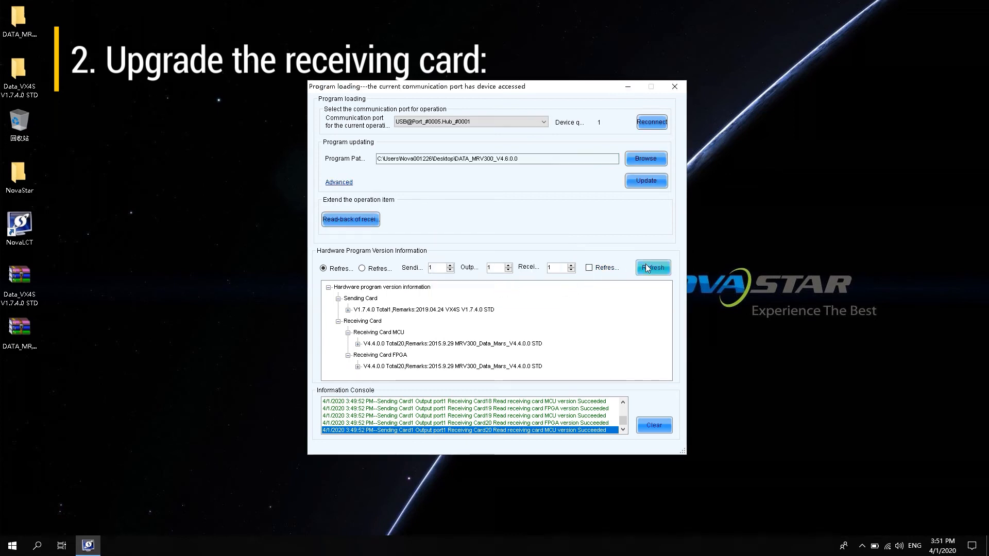
click(653, 268)
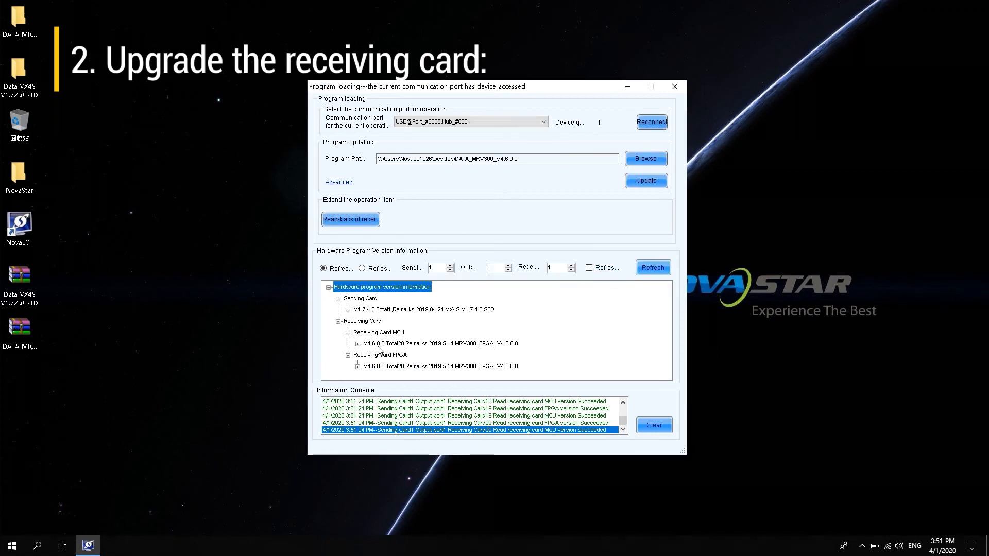
mouse_move(517, 350)
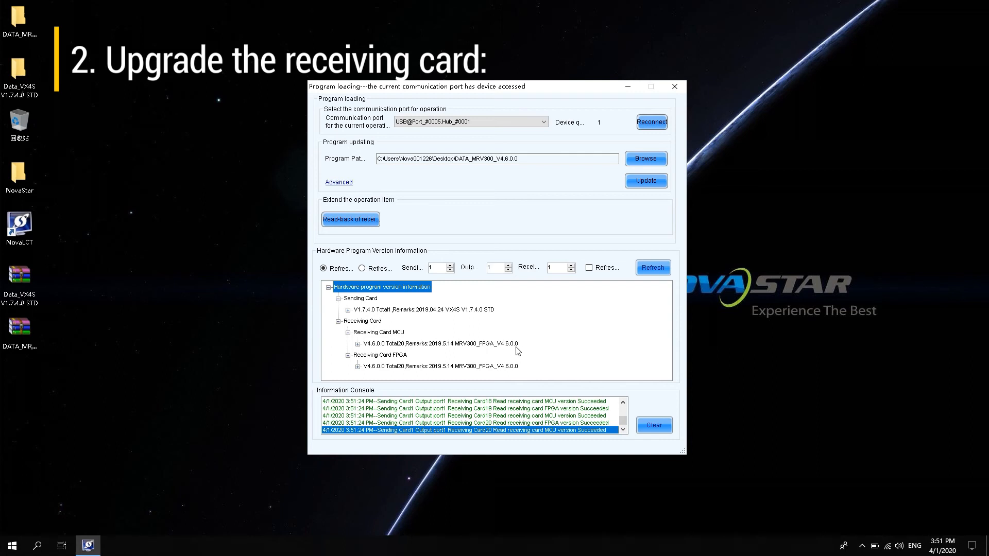
mouse_move(604, 324)
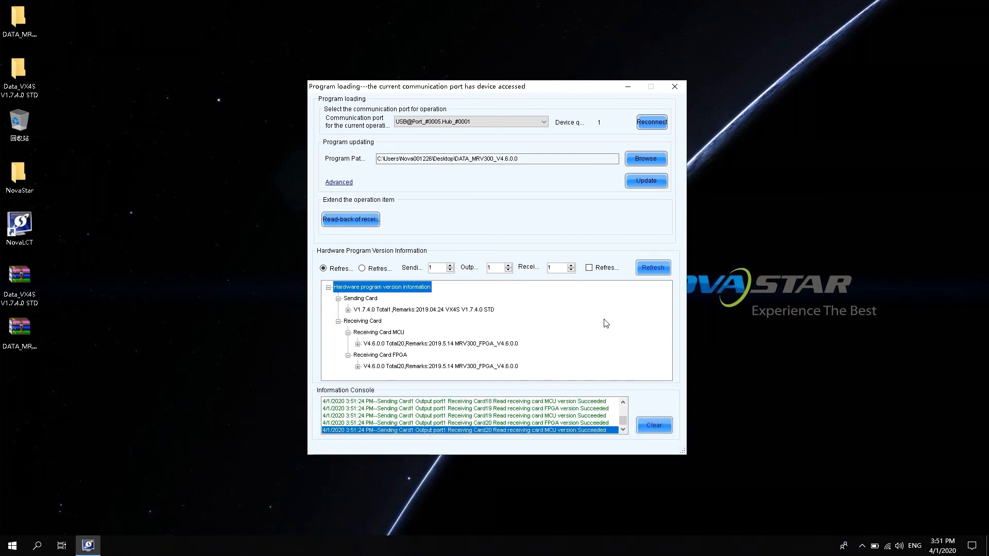
Step: Read back the receiving-card program package and save it as a PACK_2020.04.01 folder on the desktop
click(653, 268)
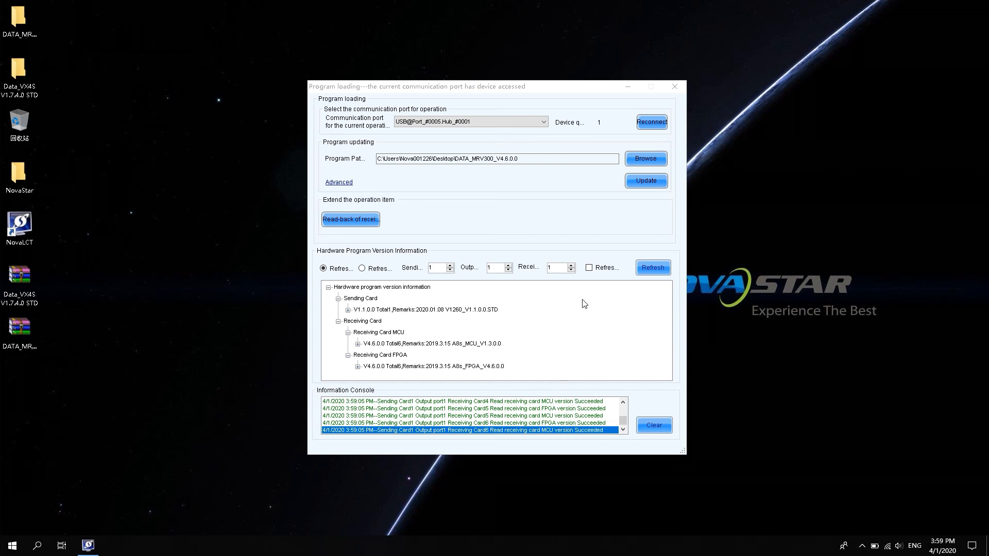
click(351, 218)
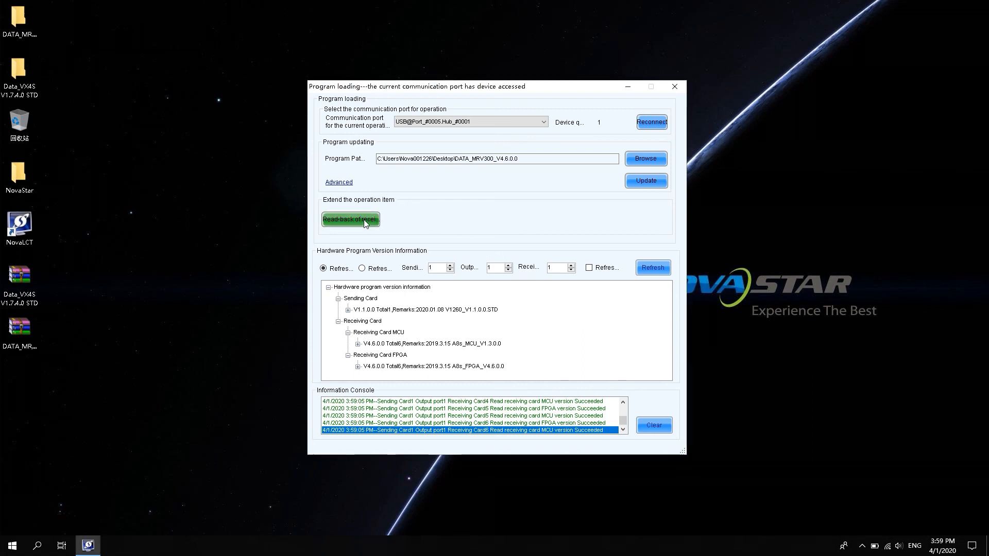
click(350, 218)
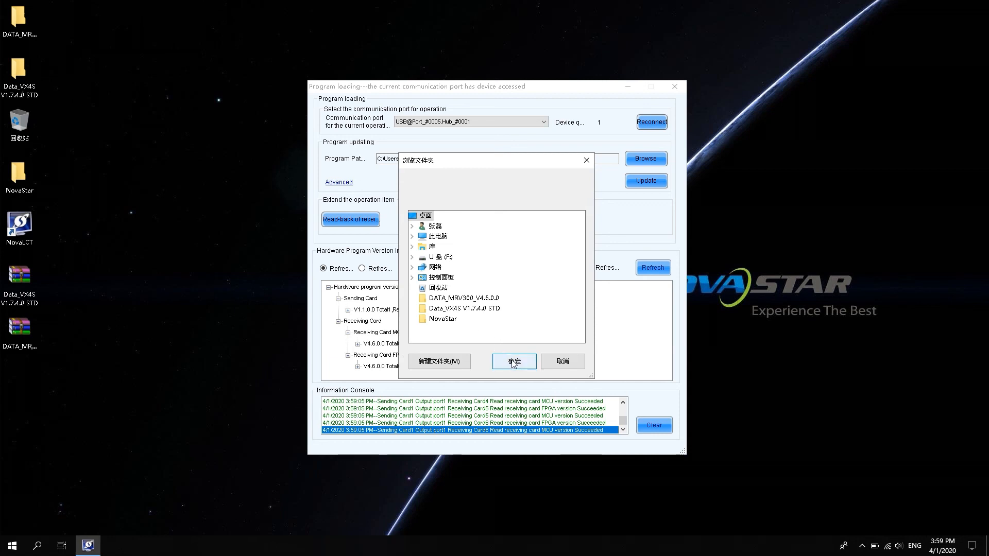
click(513, 362)
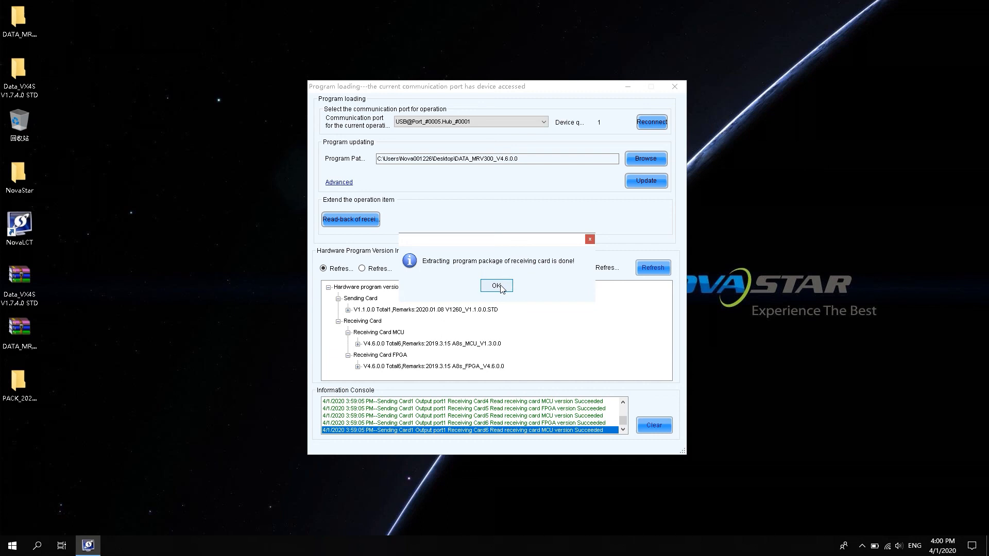
click(497, 285)
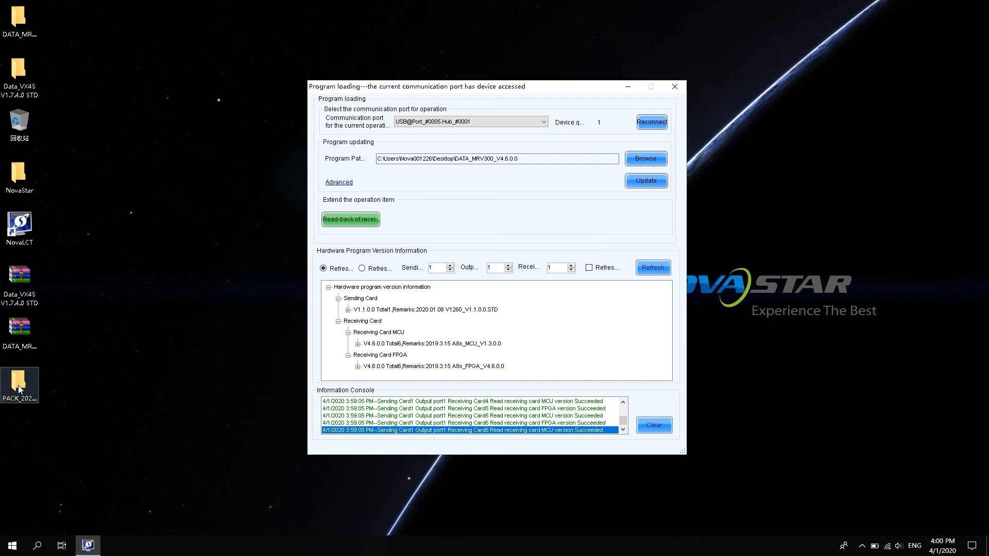
click(19, 385)
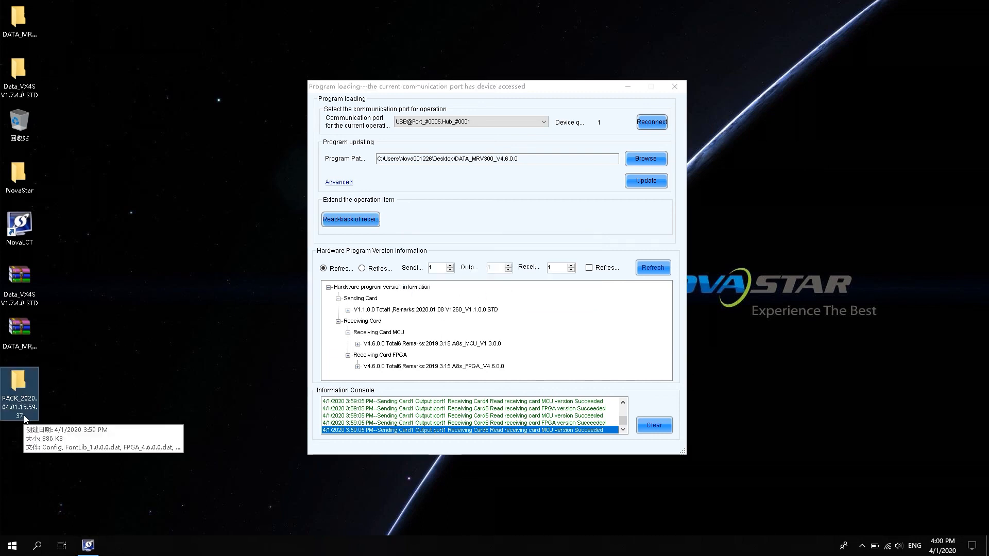